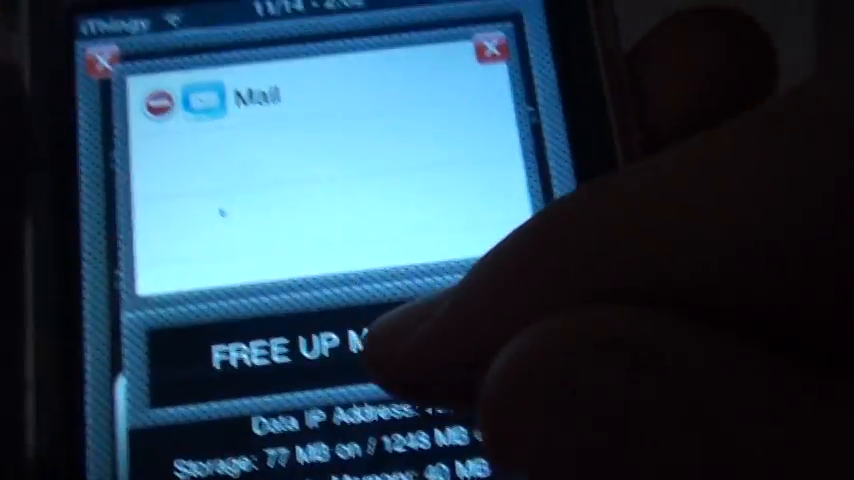
Press Free Up Memory in the SBSettings Processes panel to start the five-second freeing countdown.
click(300, 357)
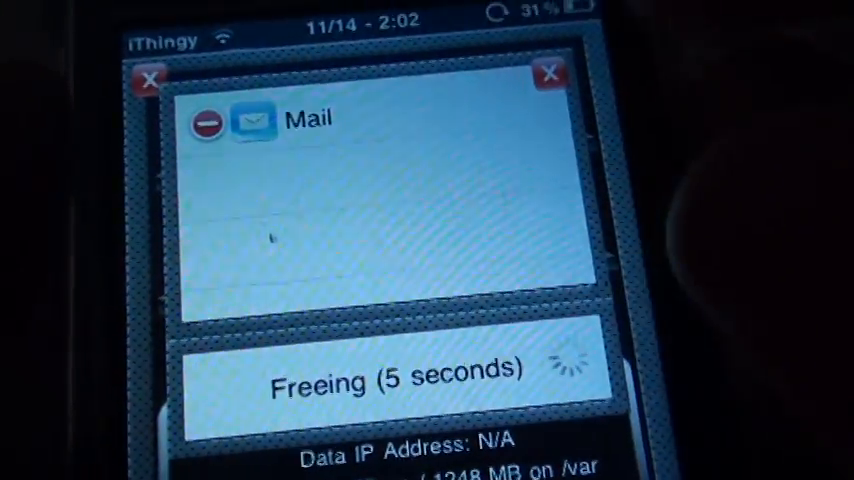